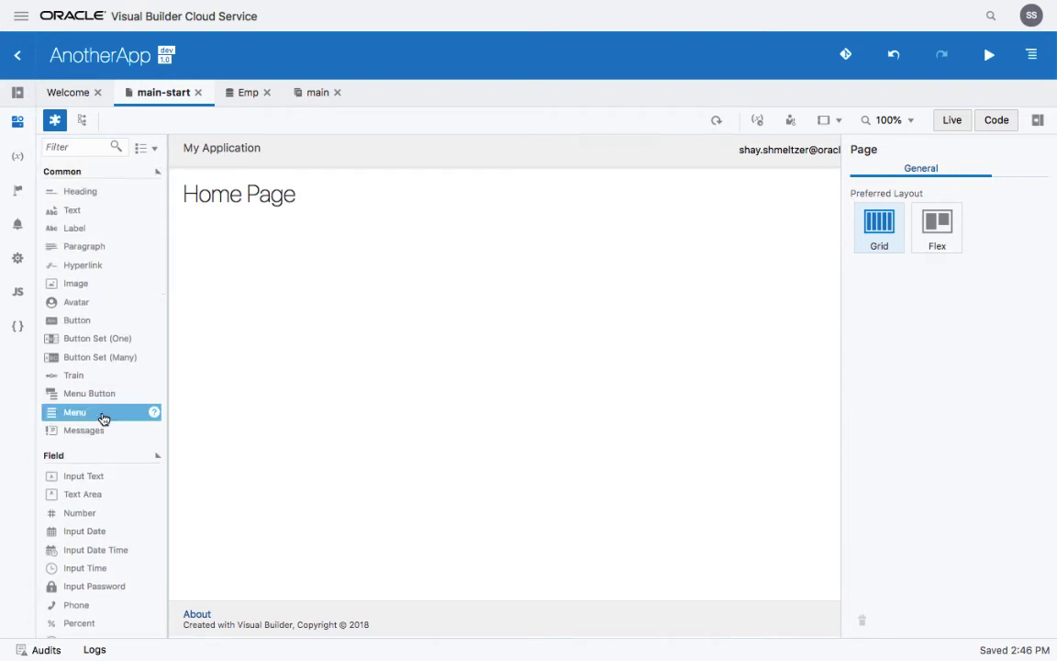
Step: Bind the table to the Emp business object with name and creationDate as its columns
scroll("down", 3)
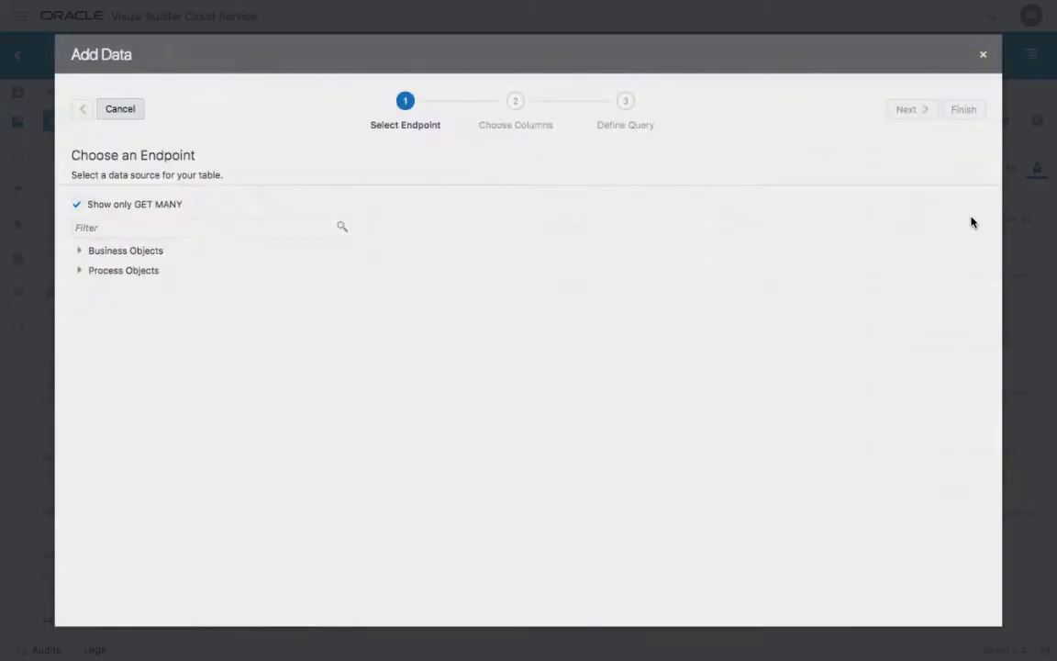
left_click(79, 250)
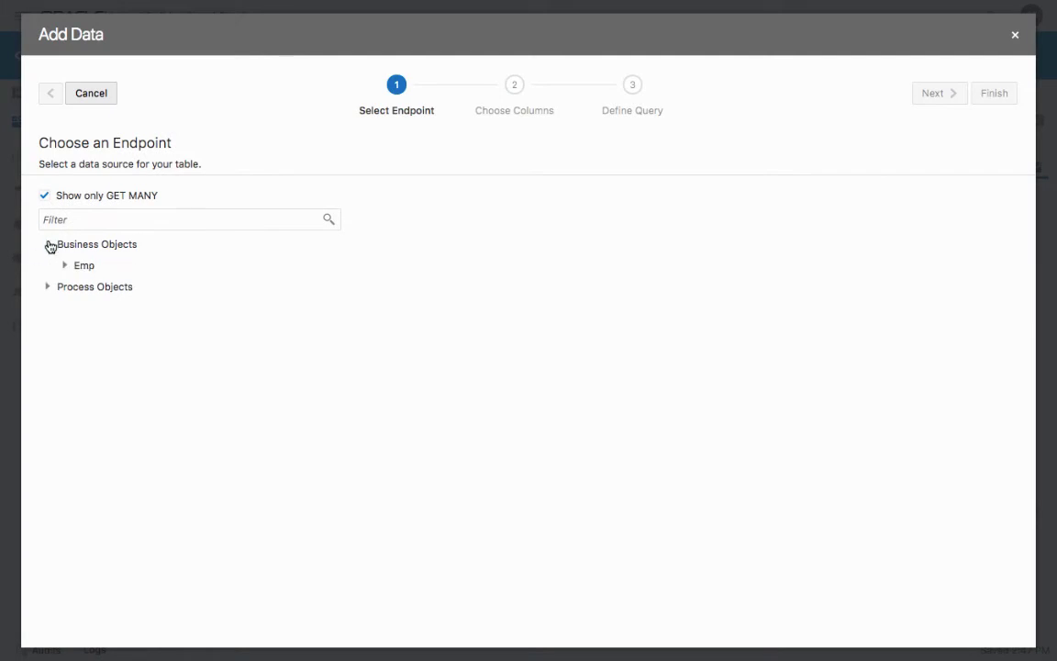
left_click(85, 264)
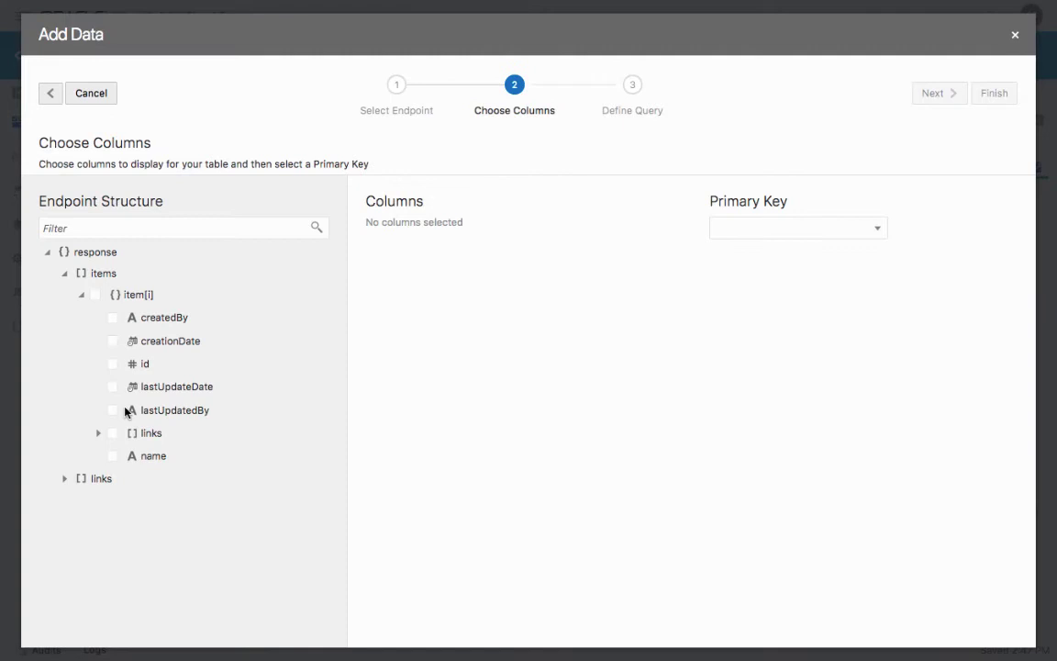
left_click(112, 455)
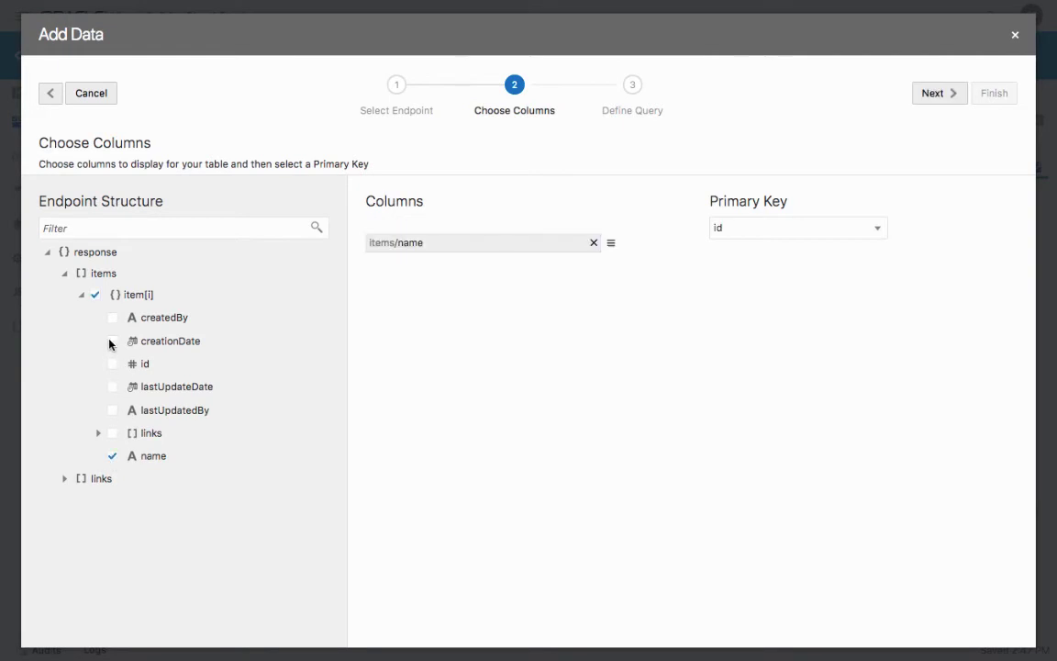
left_click(112, 340)
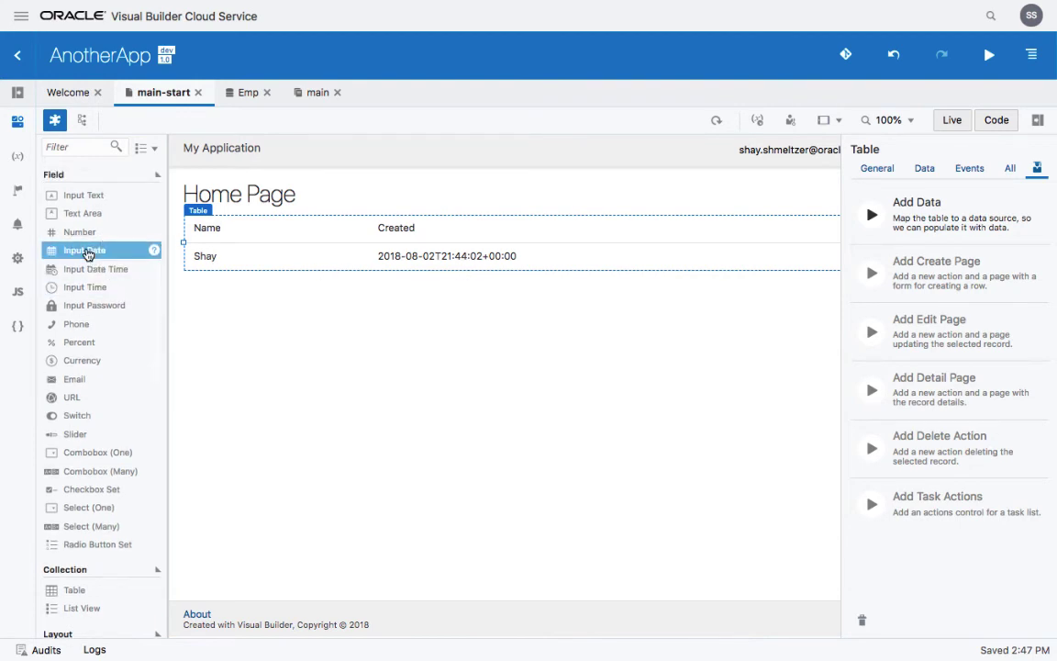
Step: Insert an Input Date Time column into the table between Name and Created
left_click_drag(84, 250, 180, 260)
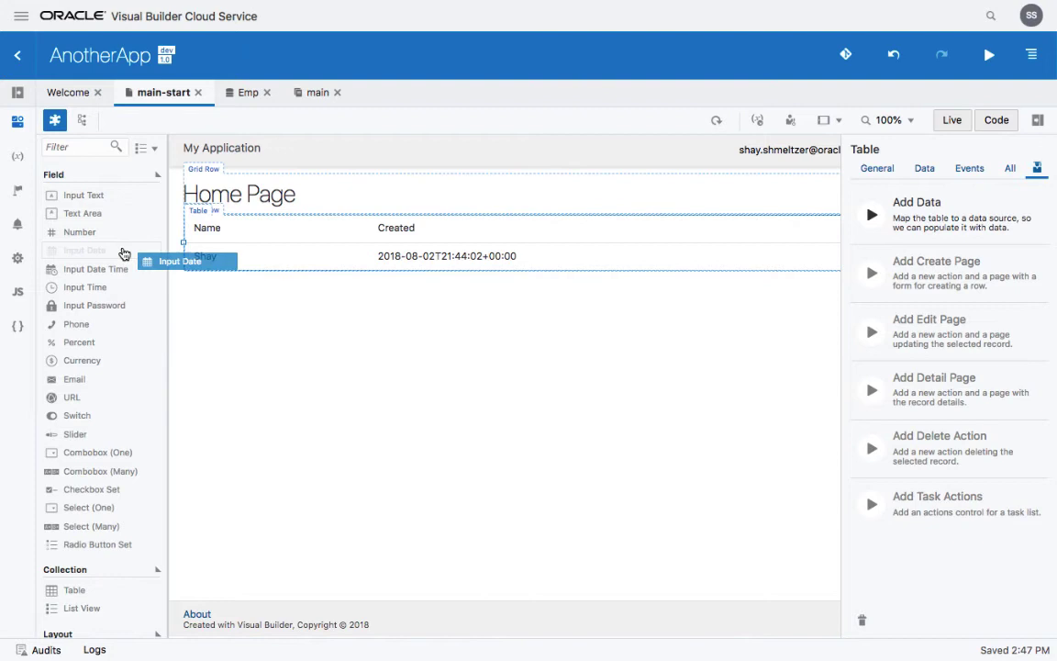
left_click_drag(124, 253, 321, 266)
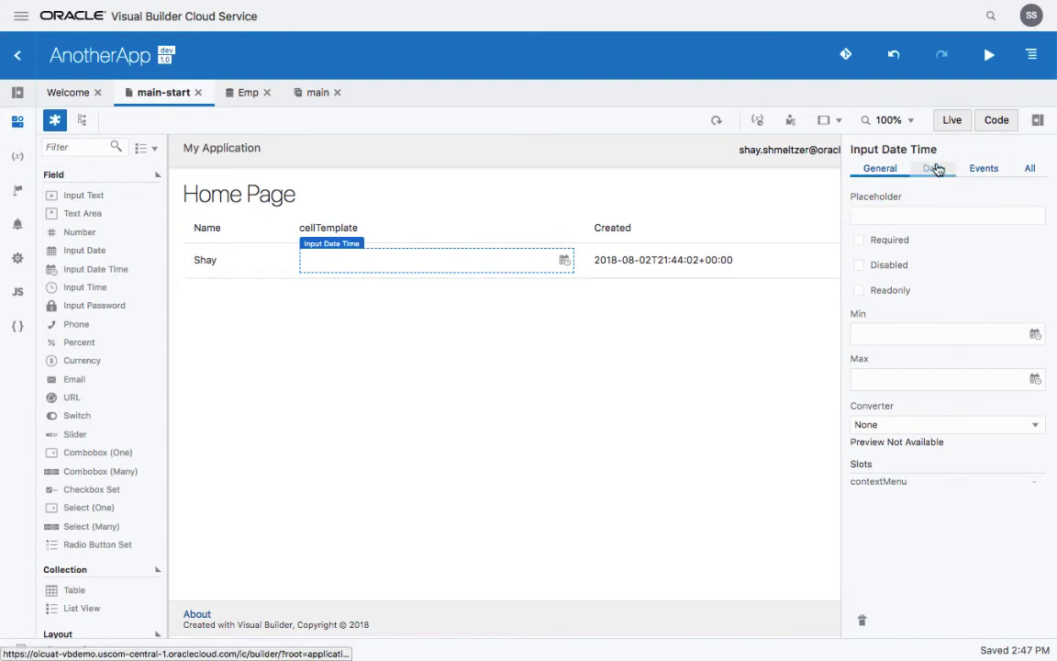
Step: Bind the Input Date Time value to the current row's creationDate, showing 08/02/18 09:44 PM
left_click(932, 168)
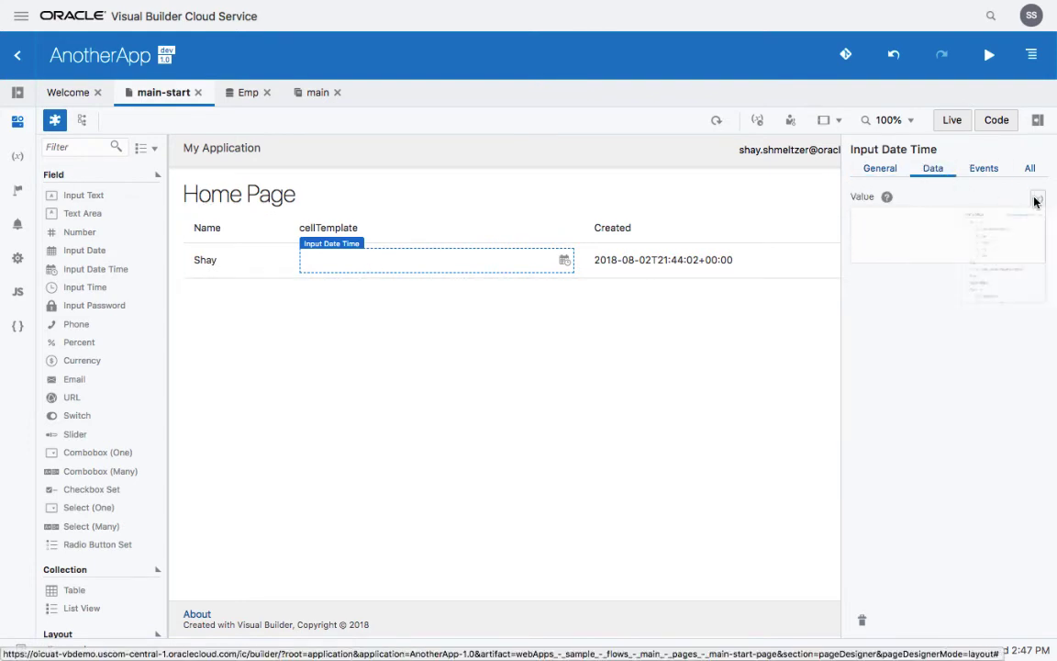
left_click(1037, 196)
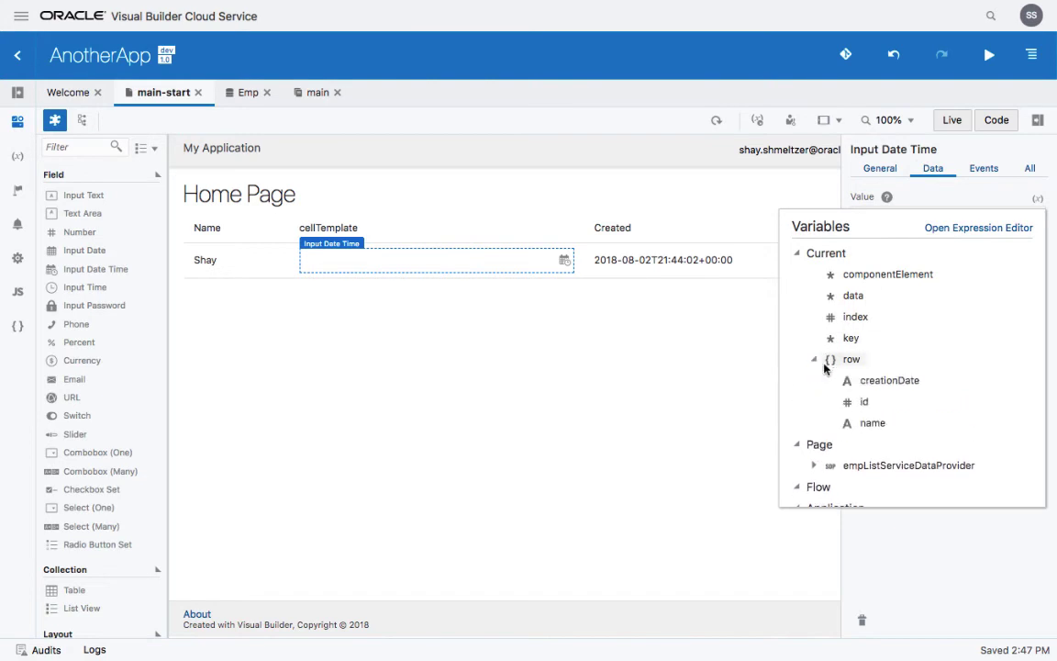
left_click(888, 380)
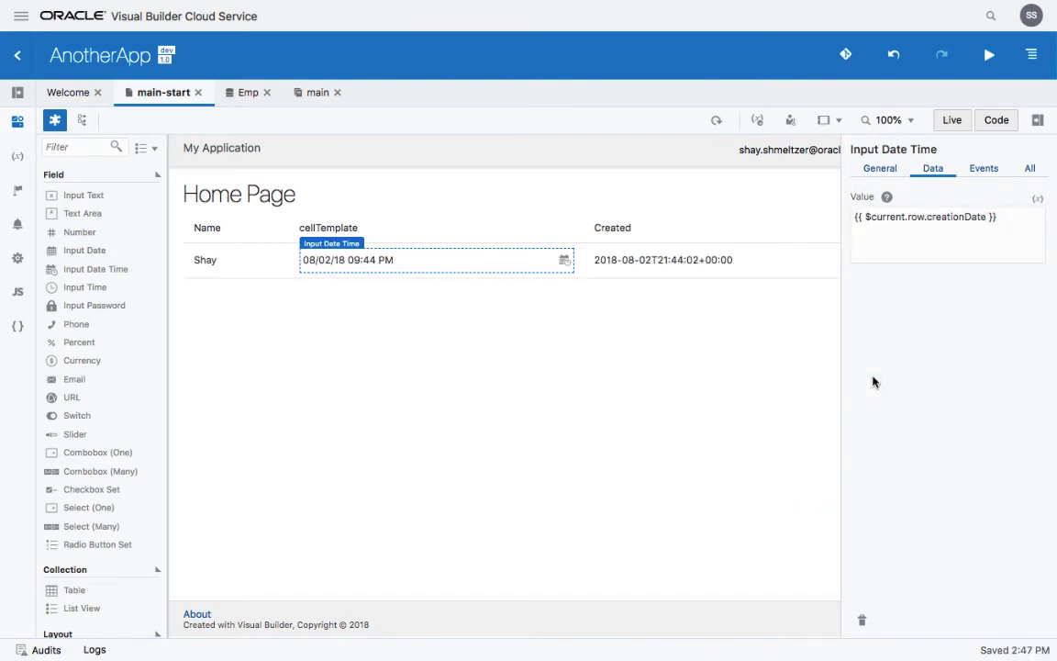
mouse_move(426, 268)
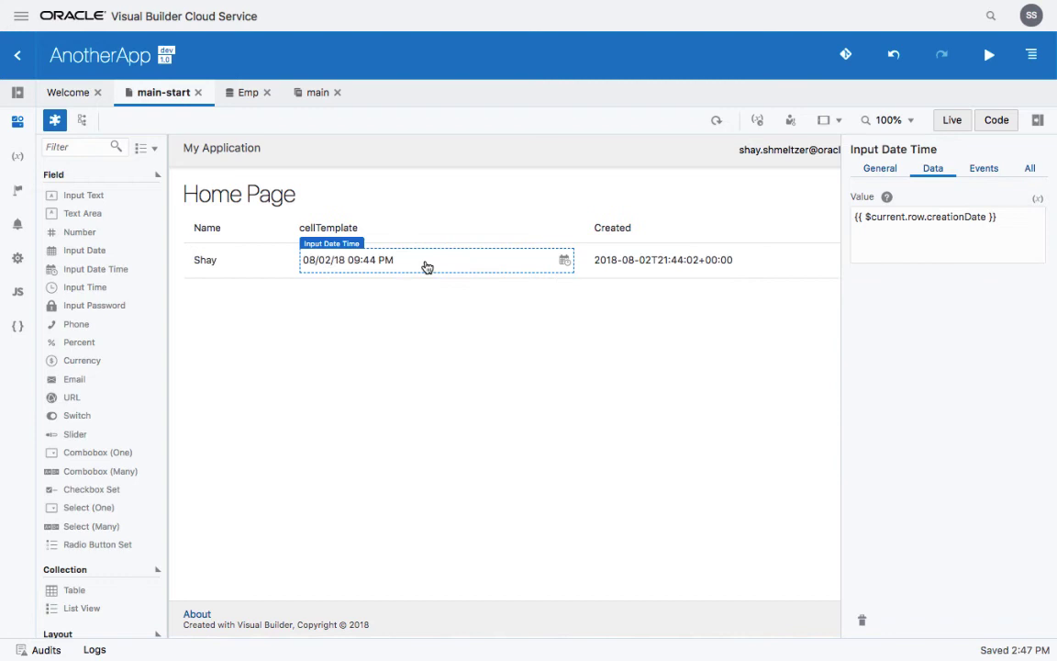
Step: Set the field's converter to Long, then Full, showing Thursday, August 2, 2018 9:44:02 PM
left_click(879, 169)
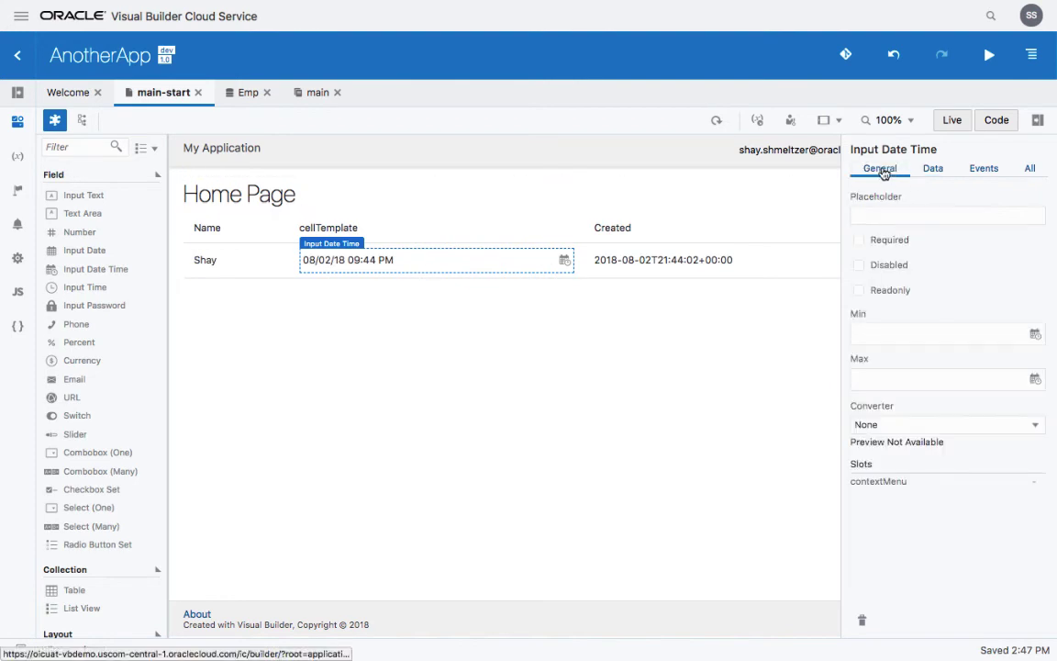
left_click(945, 424)
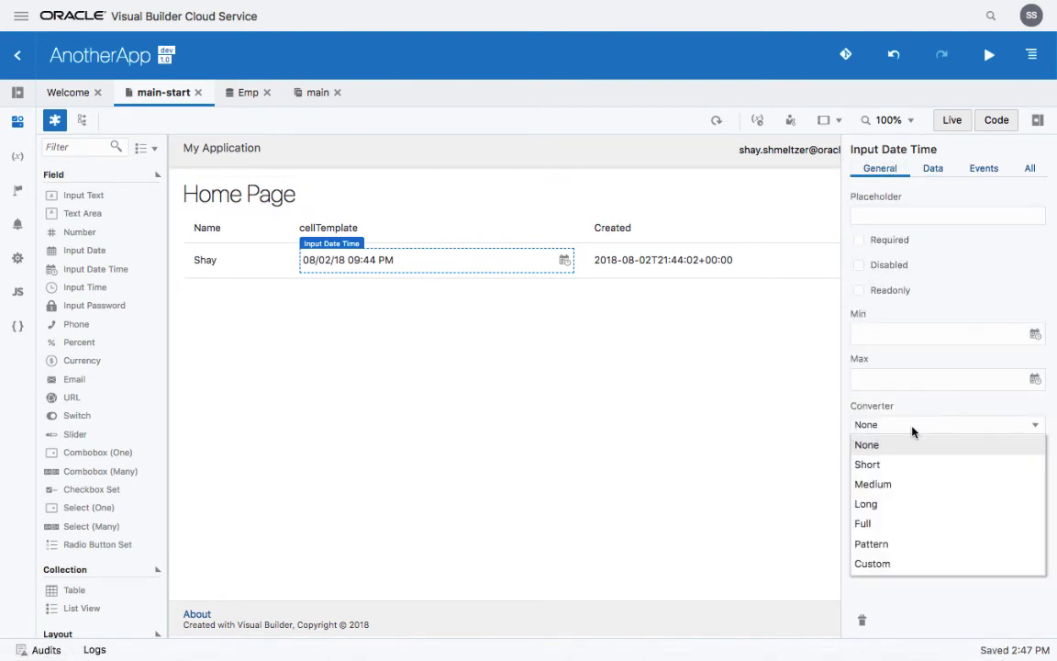
left_click(866, 503)
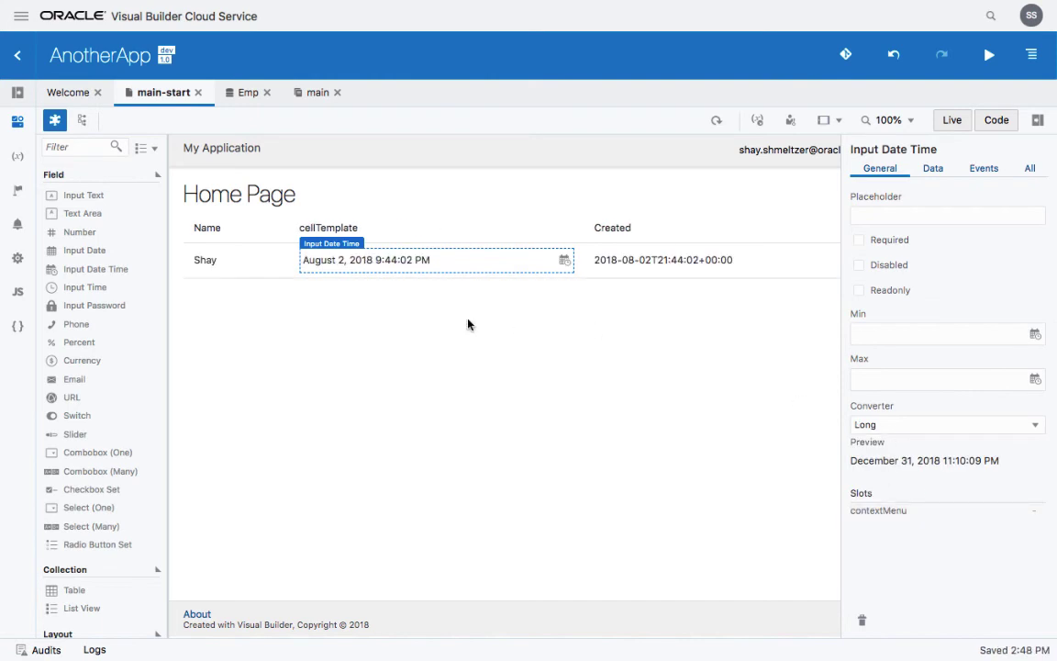
left_click(945, 424)
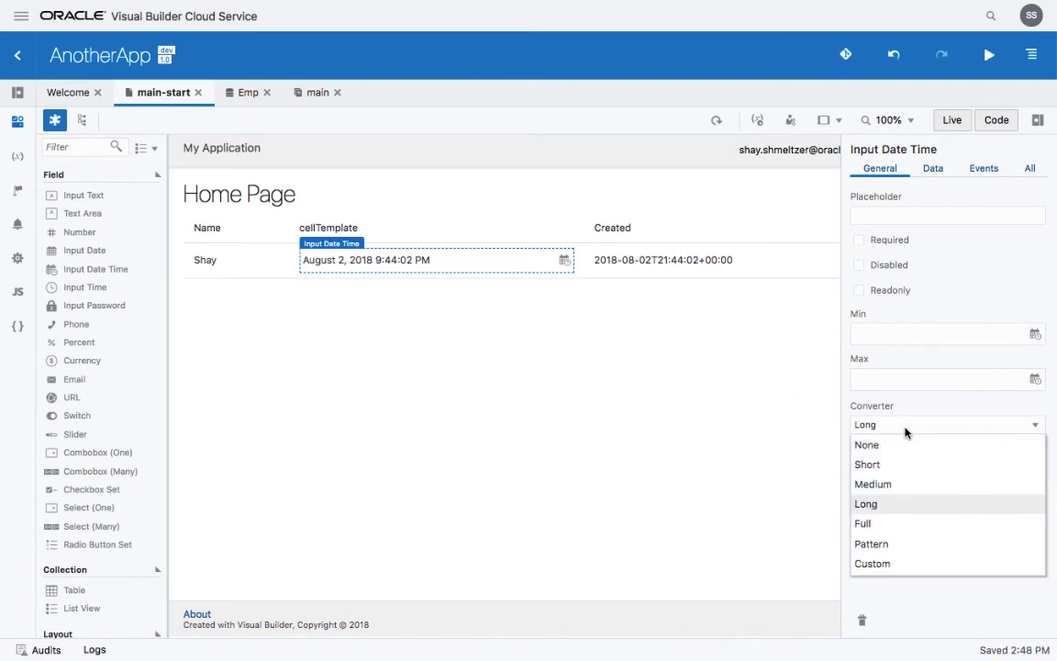
mouse_move(888, 563)
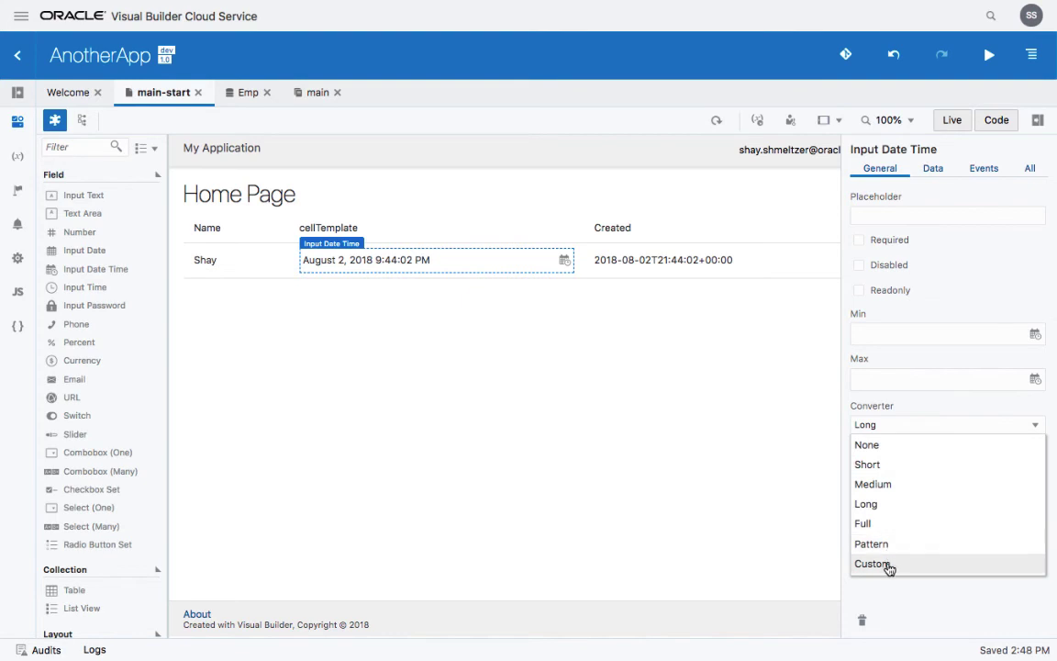
mouse_move(863, 523)
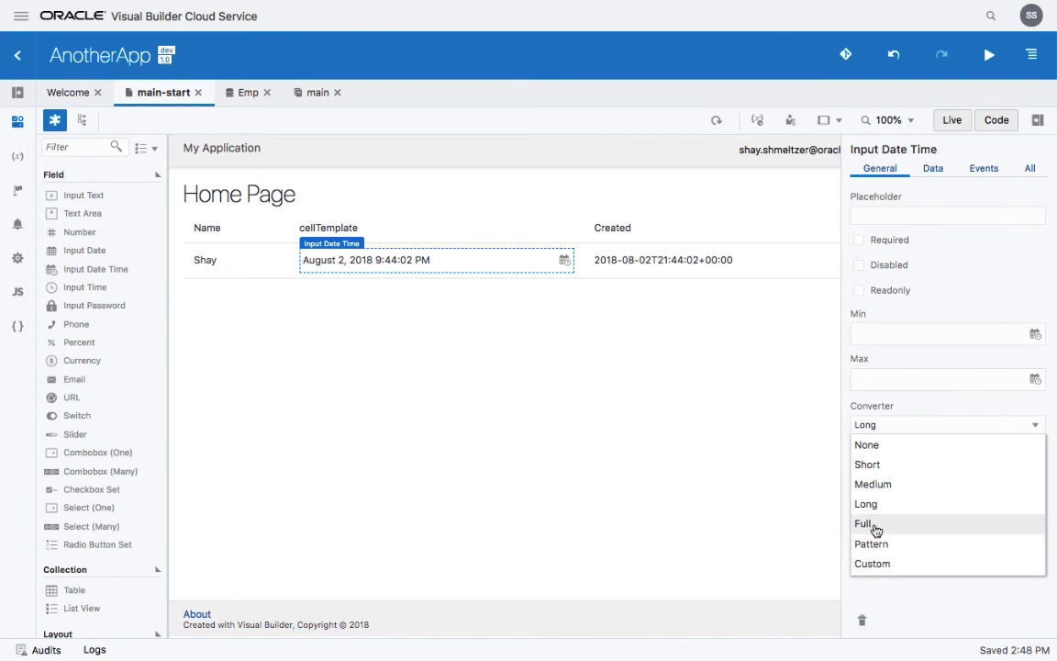
left_click(863, 522)
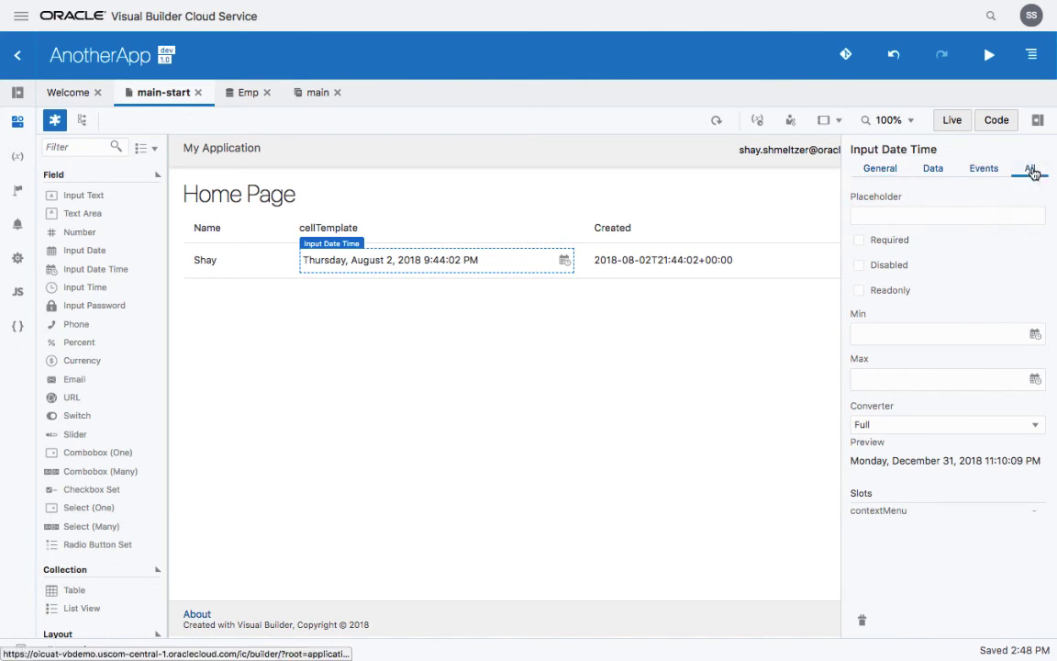
left_click(1028, 169)
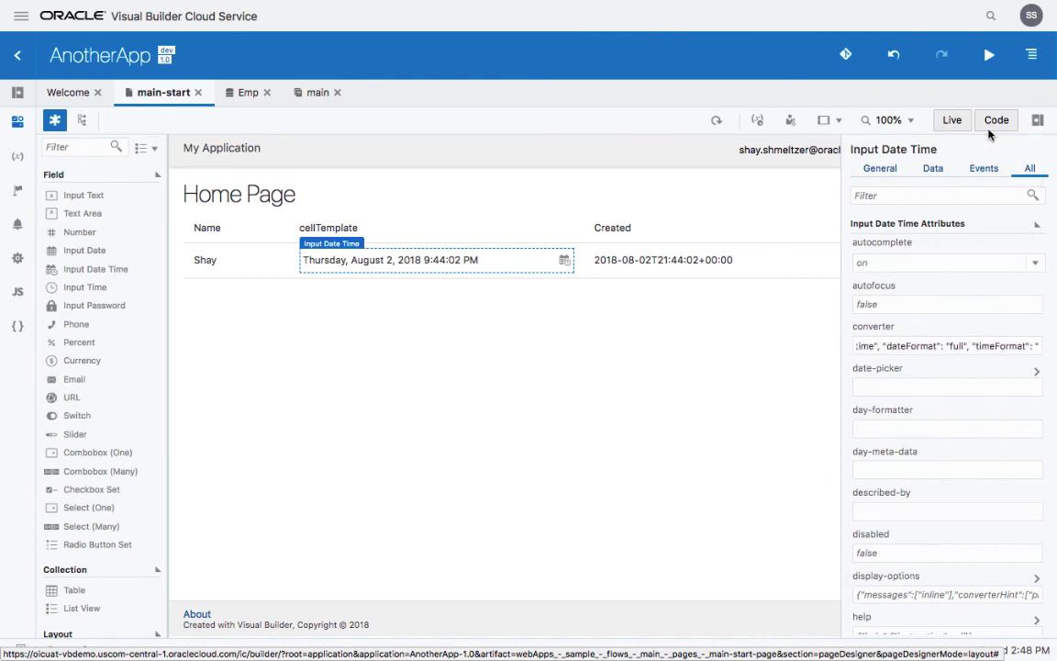
Step: View the Home Page source markup with the date-time field's creationDate binding and converter
left_click(994, 121)
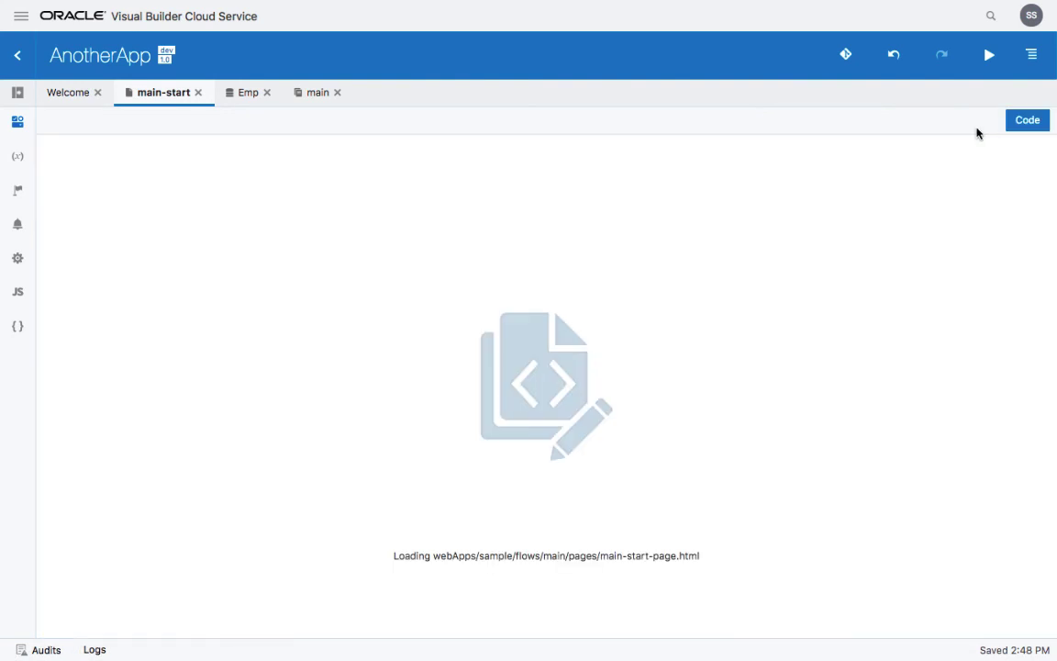
left_click(1027, 119)
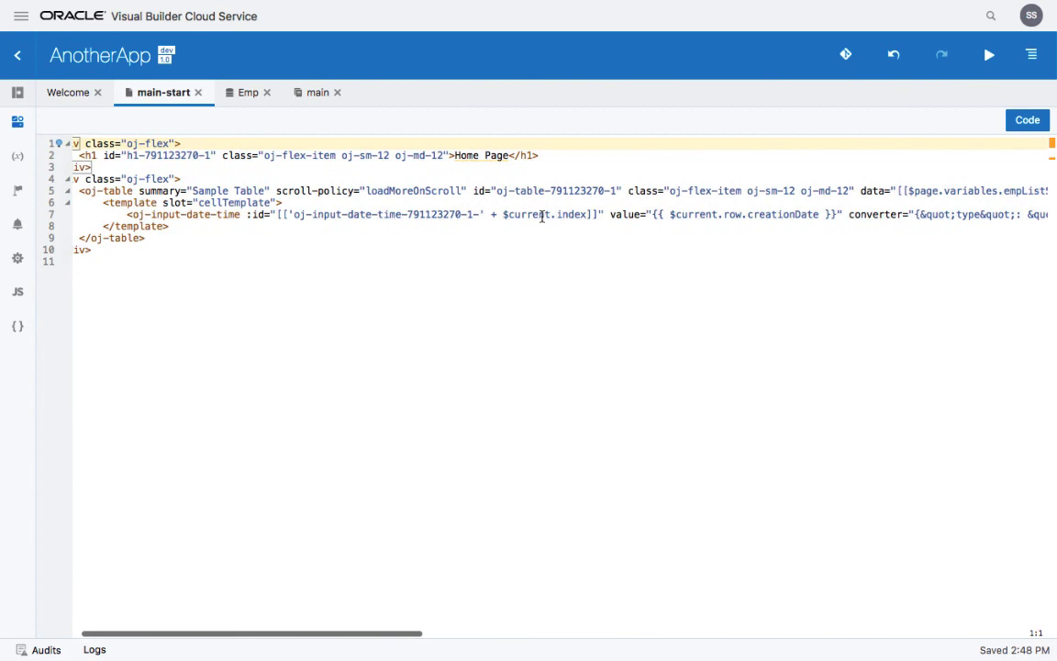
scroll("right", 3)
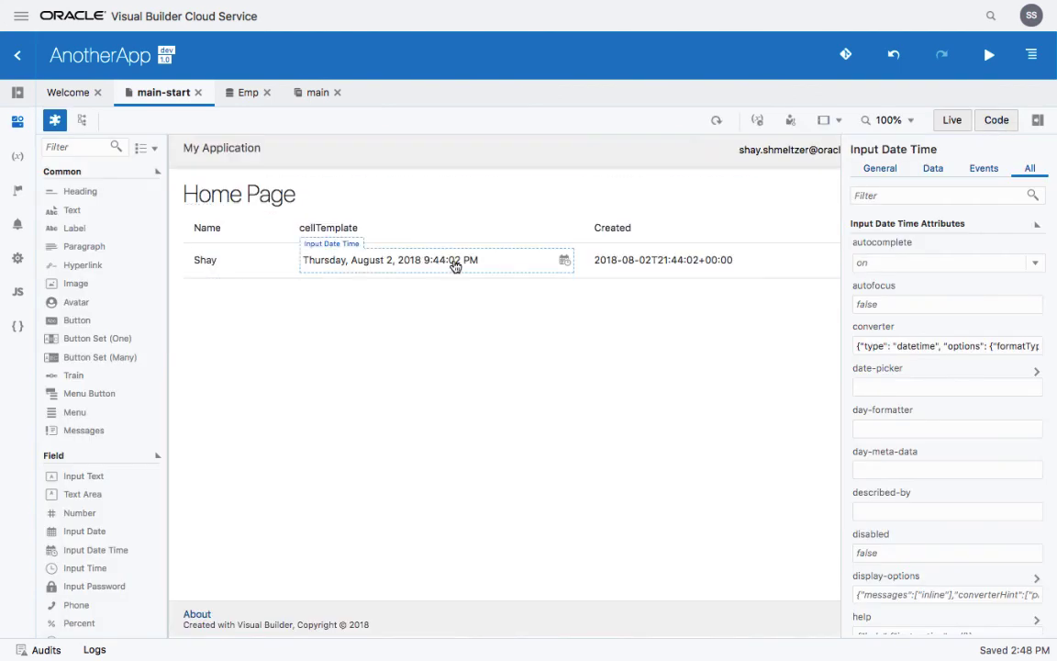
mouse_move(561, 264)
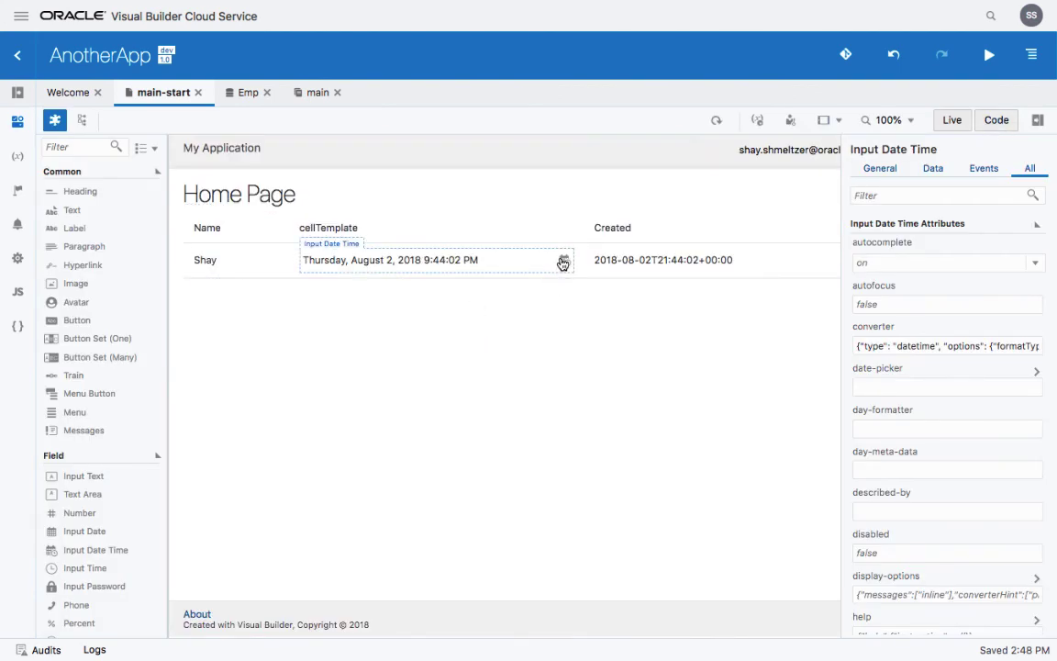
mouse_move(605, 250)
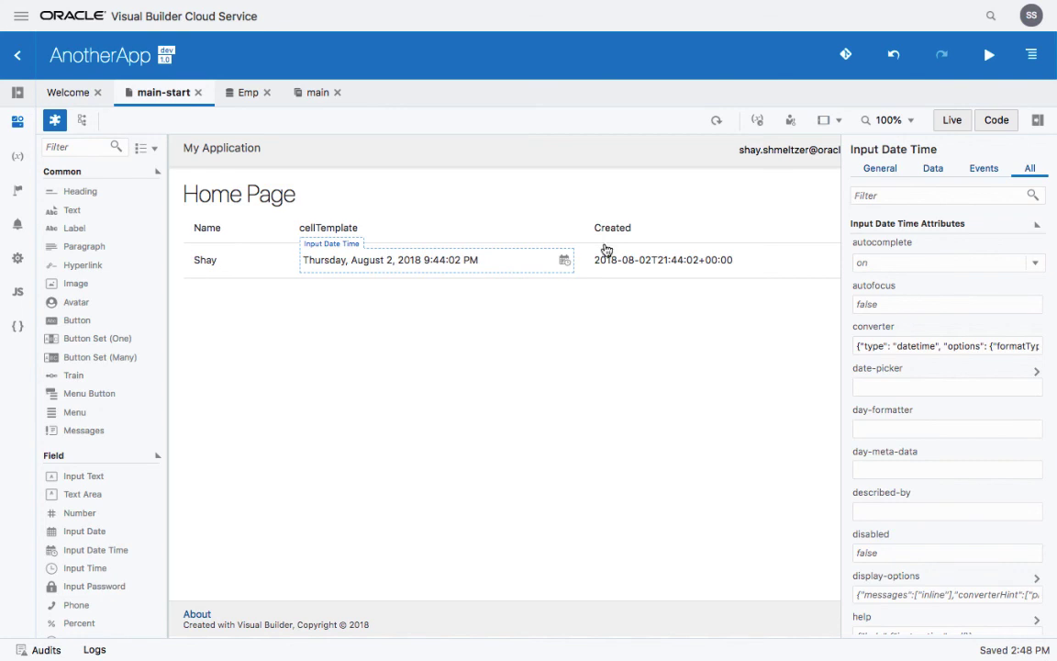
Step: Mark the creationDate Input Date Time field as Readonly
left_click(879, 169)
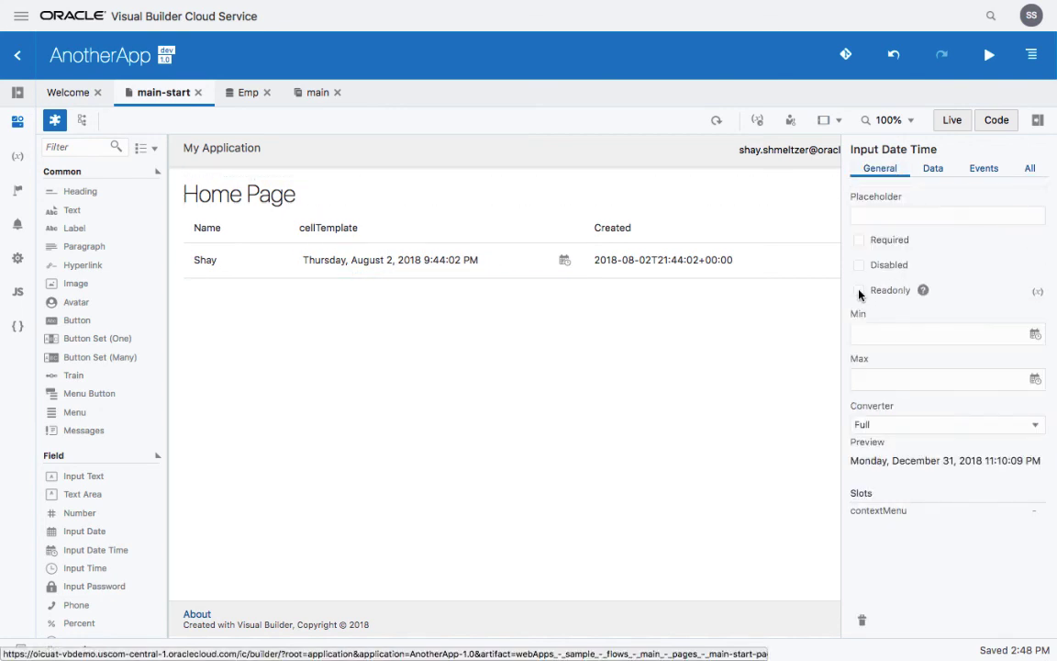
left_click(858, 290)
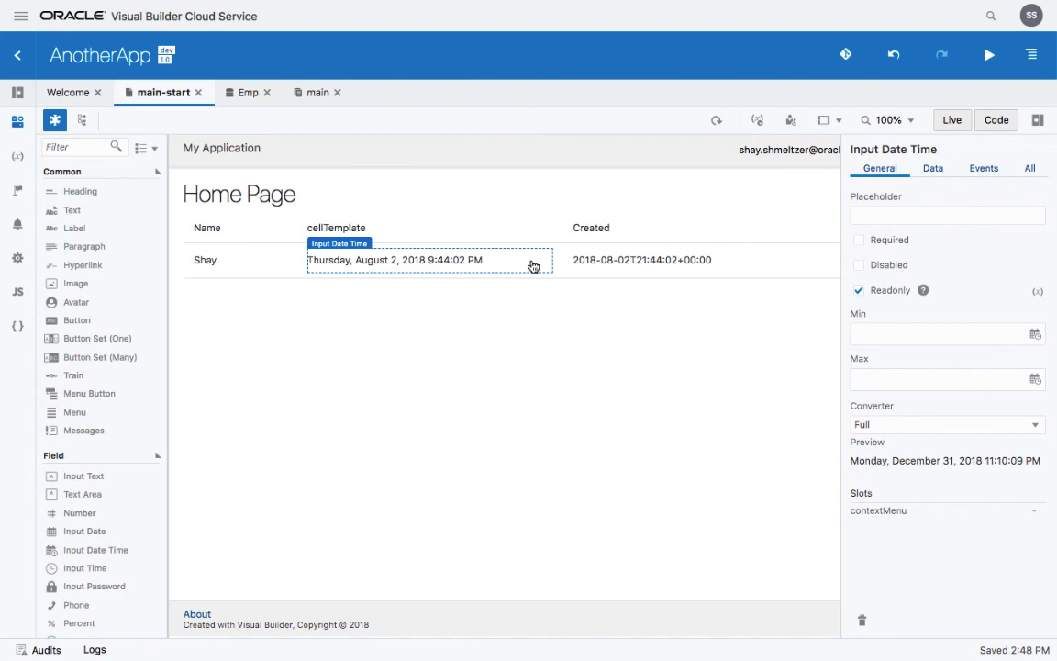